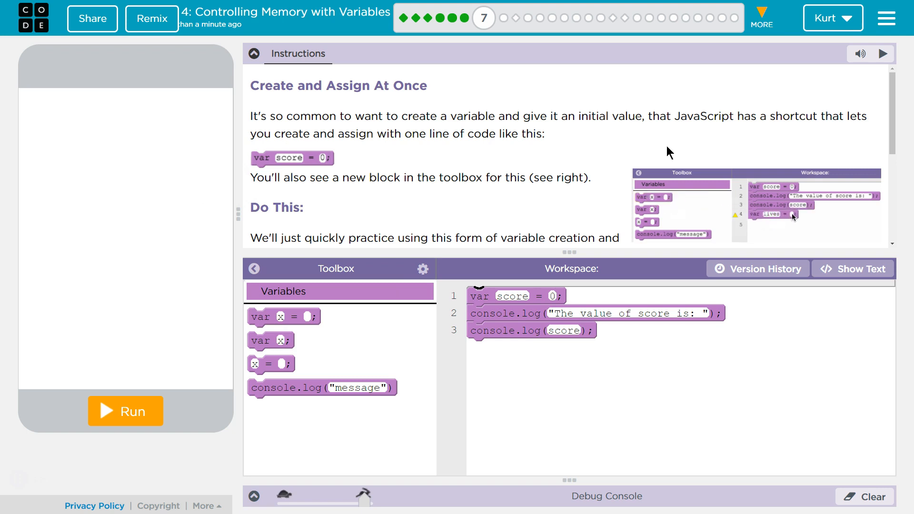
mouse_move(294, 328)
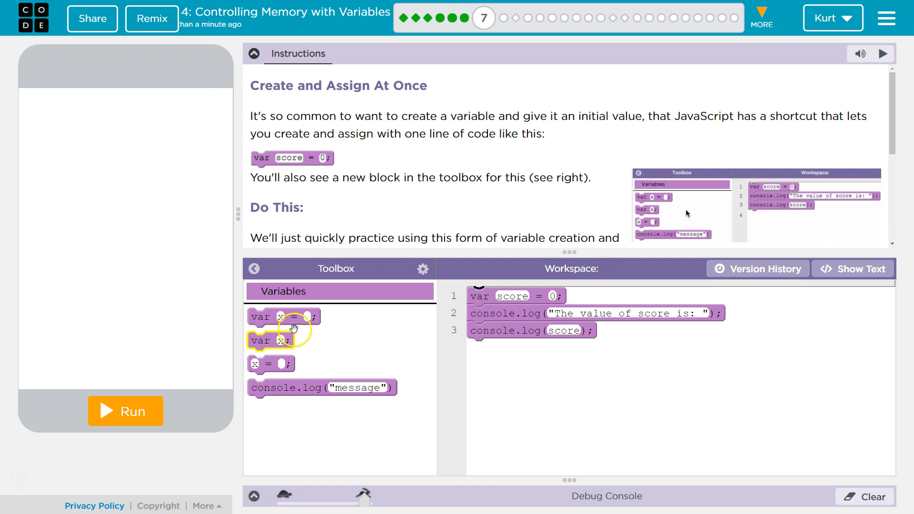
Scroll the Instructions panel down to the Do This steps for the lives variable
scroll(down, 3)
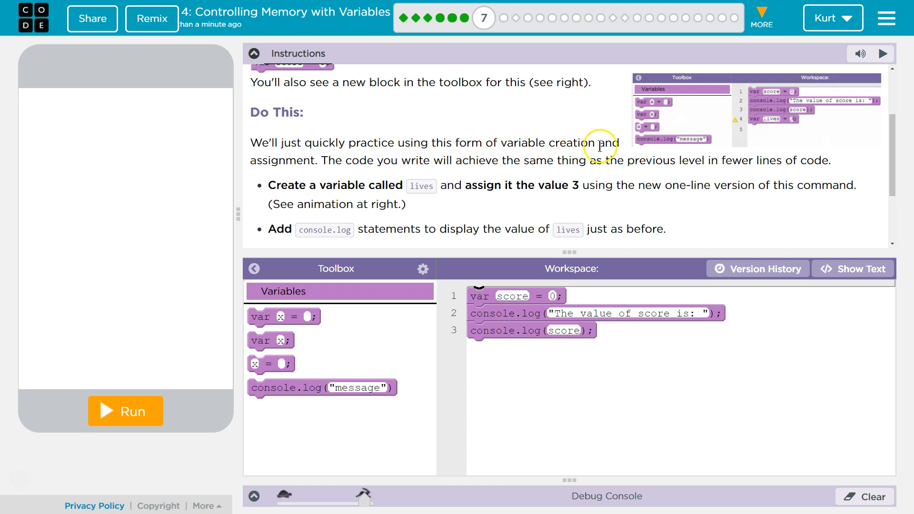
mouse_move(537, 158)
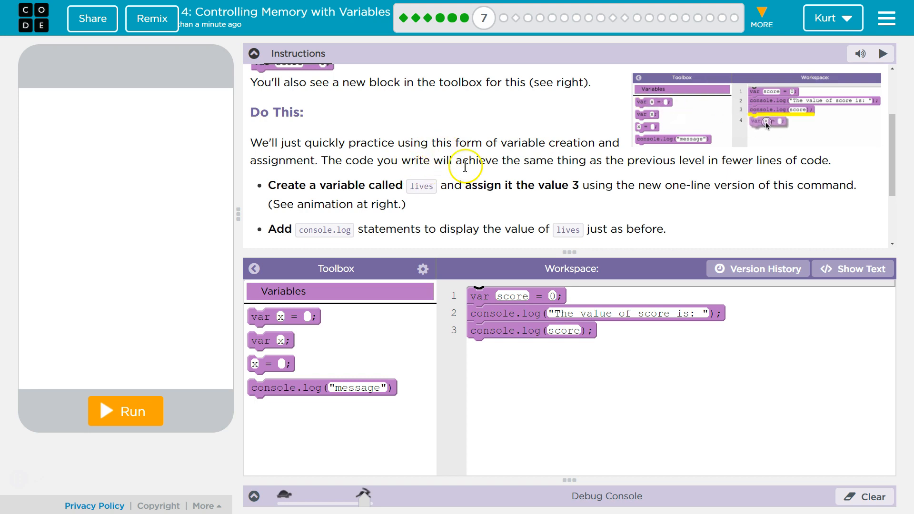
mouse_move(646, 176)
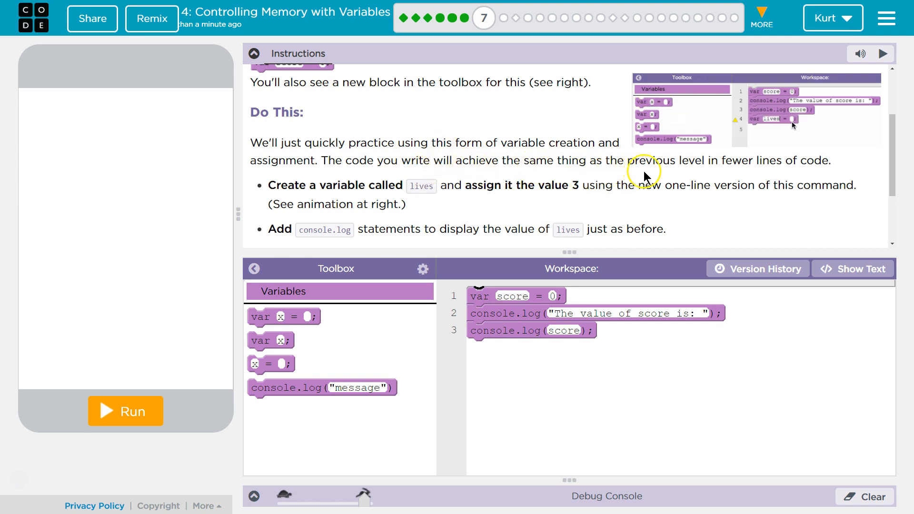
mouse_move(804, 160)
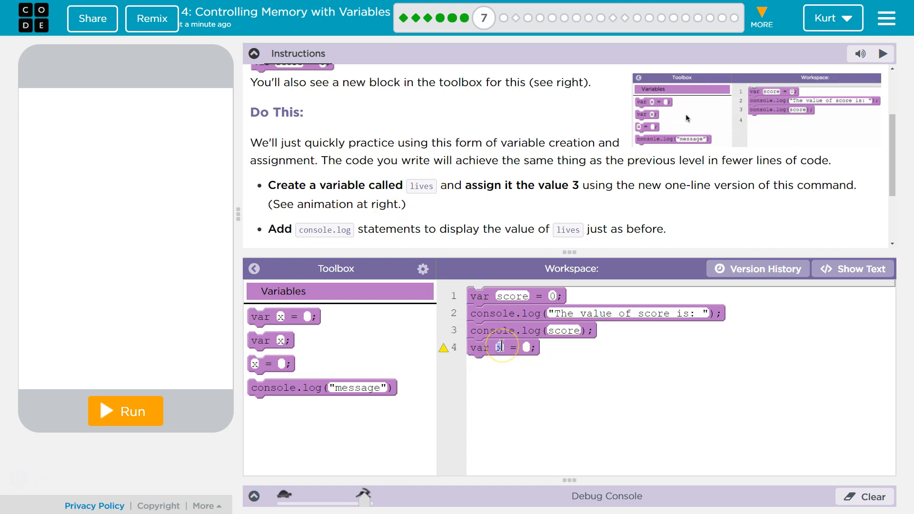
Rename the variable to lives in the new line 4 declaration
text(lives)
text(The va)
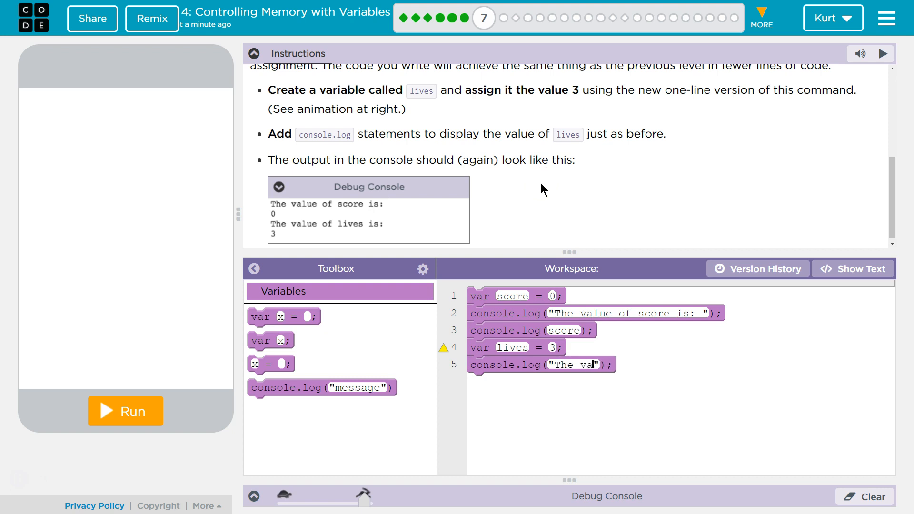
Type the message "The value of lives is:" into the line 5 console.log
text(lue of live)
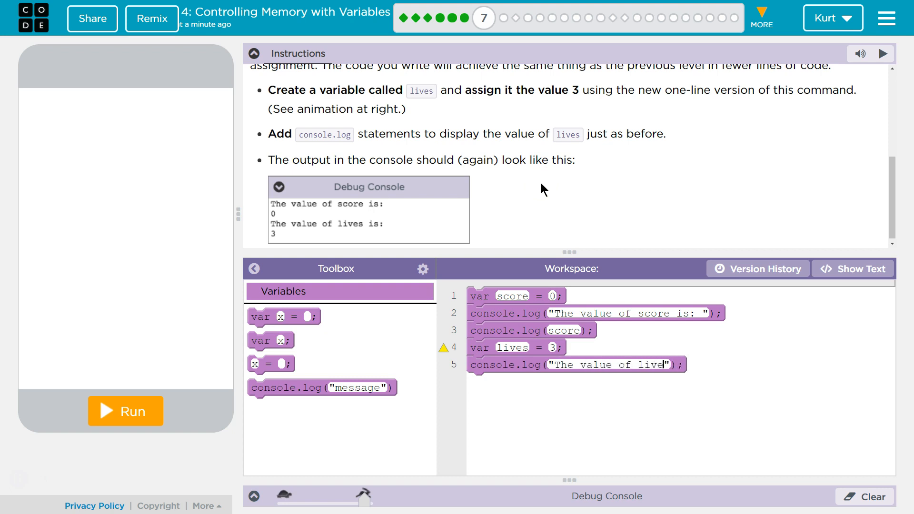
text(s is:)
text(lives)
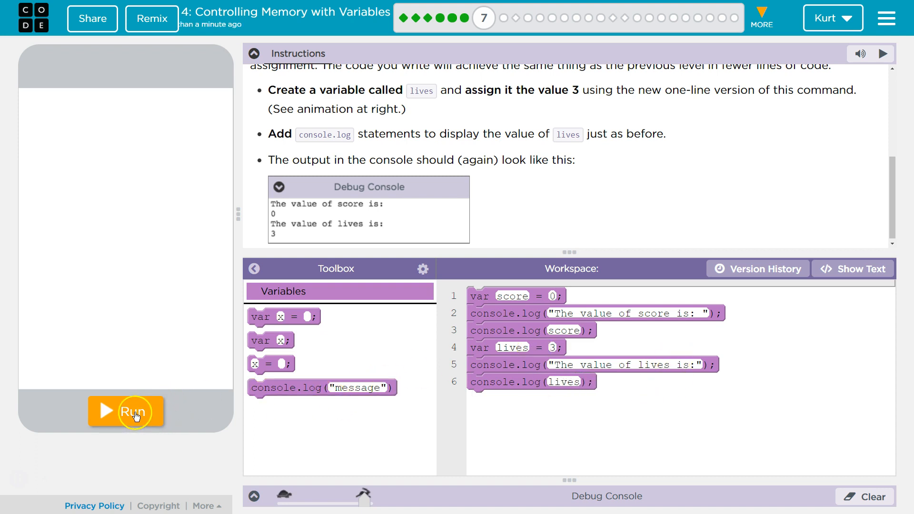
Run the program and check the Debug Console shows score 0 and lives 3
click(125, 411)
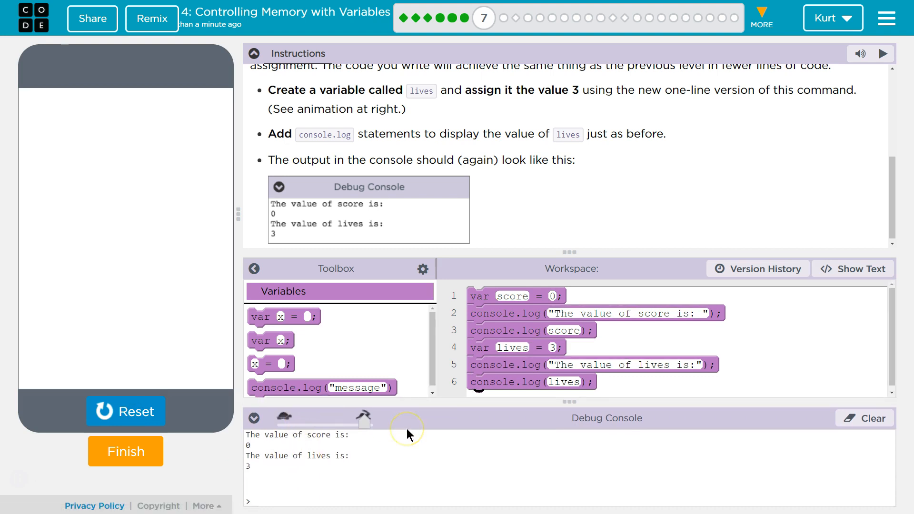
mouse_move(239, 437)
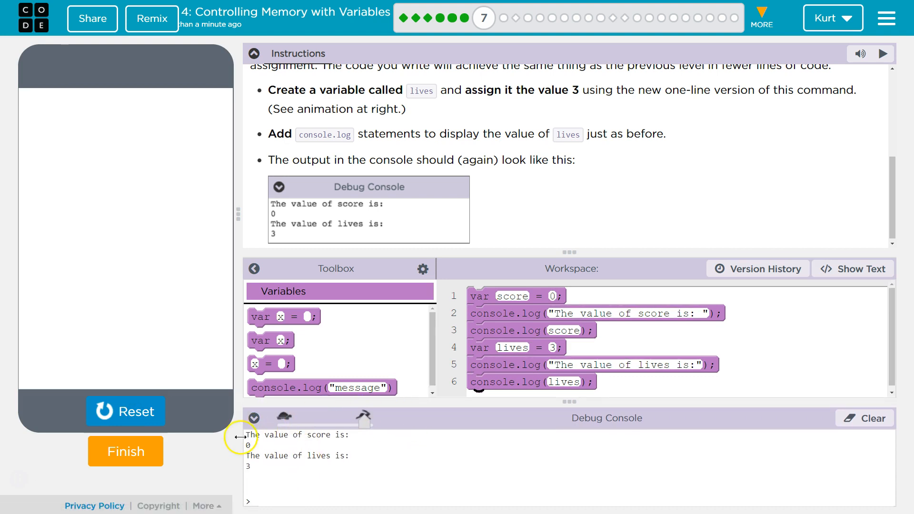